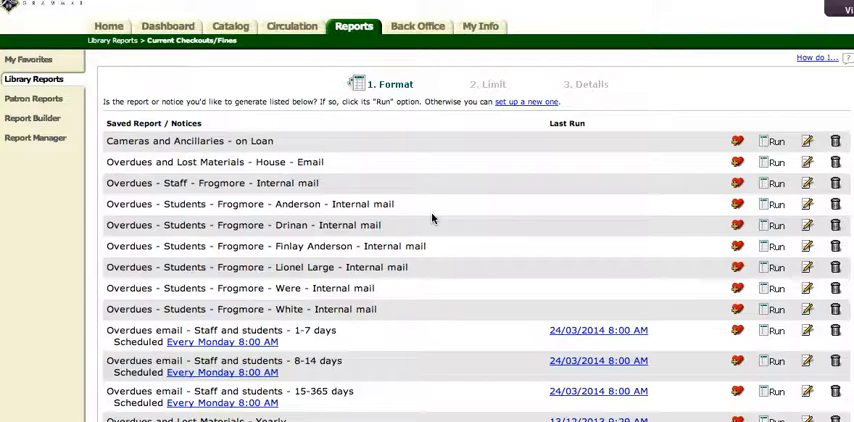
Scroll past the saved Library Reports to the 'Set up a new report or notice' section.
scroll(down, 3)
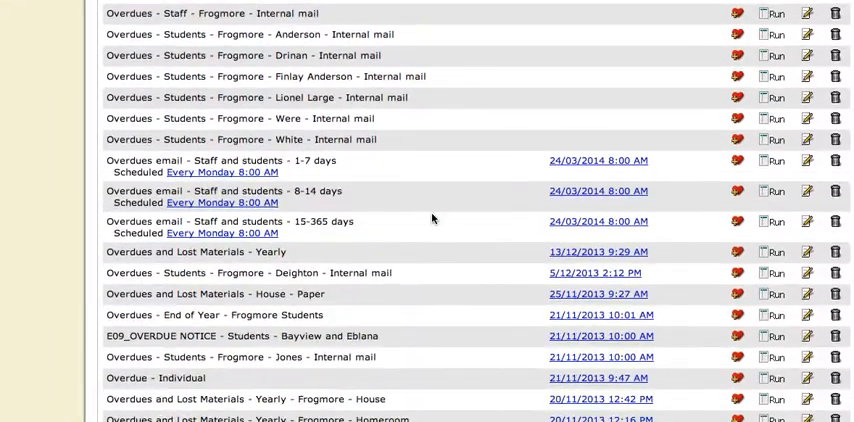
scroll(down, 3)
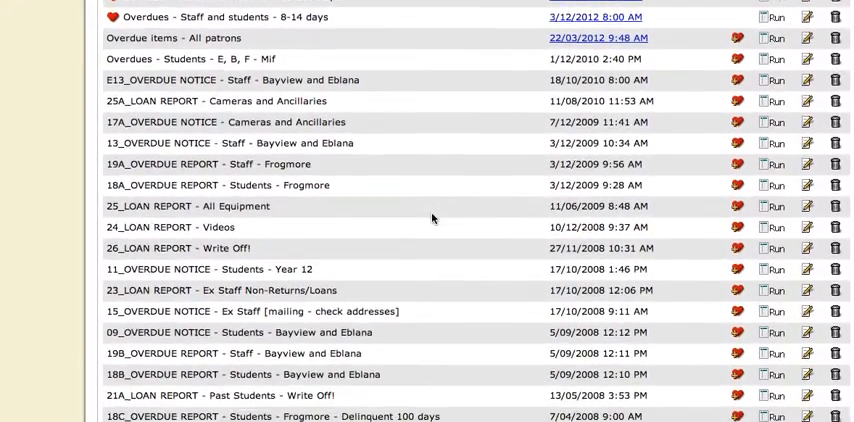
scroll(down, 3)
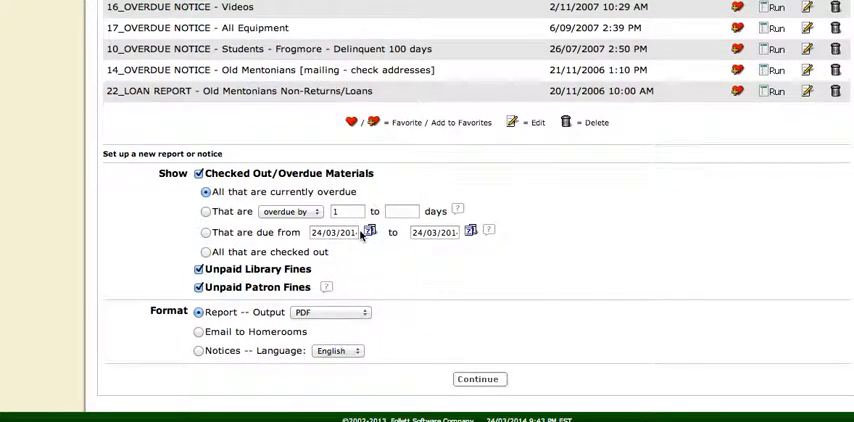
Create notices for items overdue by 1 to 7 days, excluding unpaid library and patron fines, and continue to Limit.
click(200, 172)
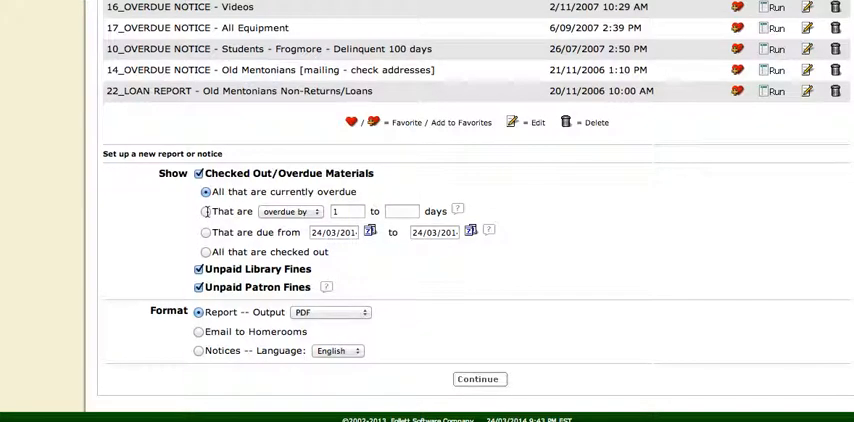
click(204, 212)
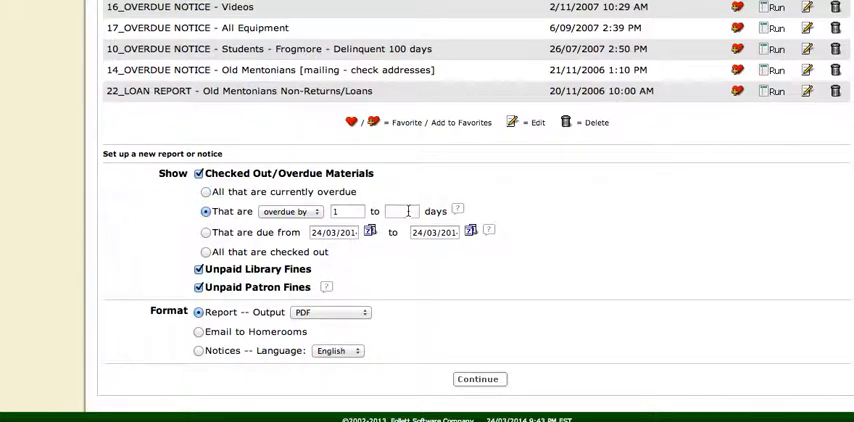
text(7)
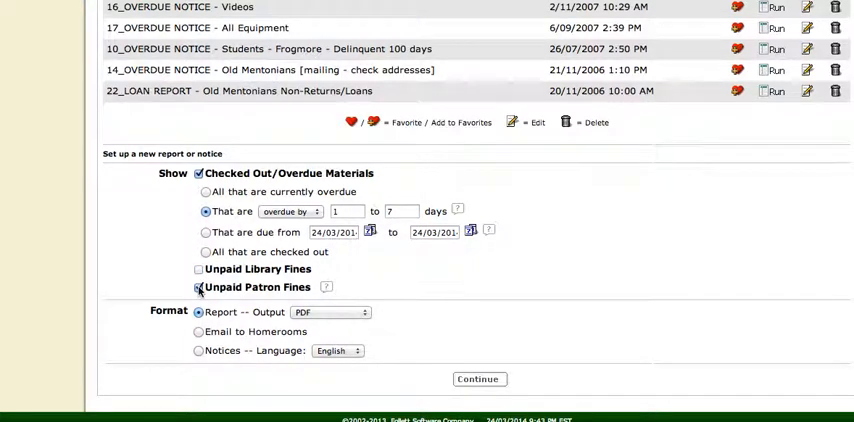
click(198, 288)
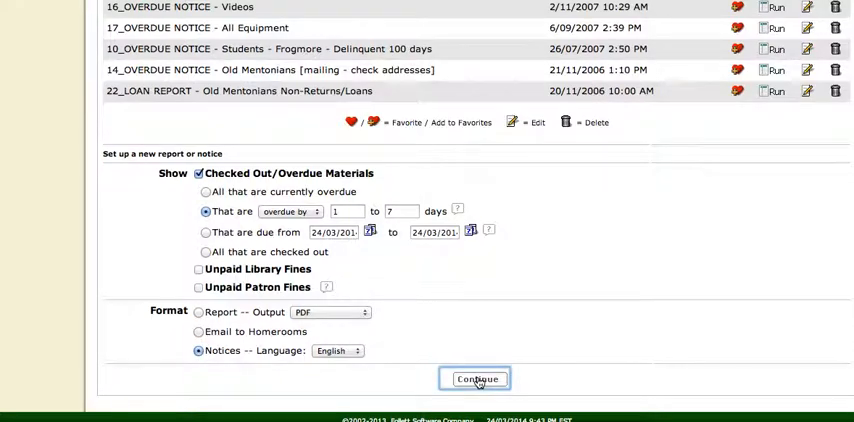
click(476, 378)
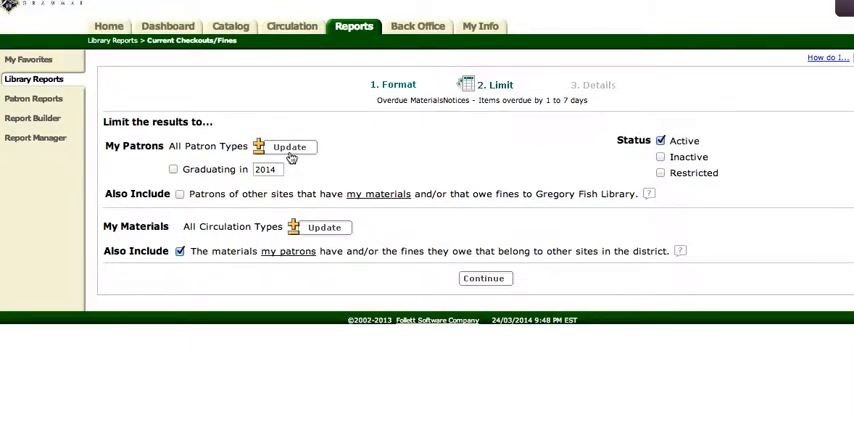
Update My Patrons to only Admin Staff, Faculty and Frogmore student patron types.
click(288, 148)
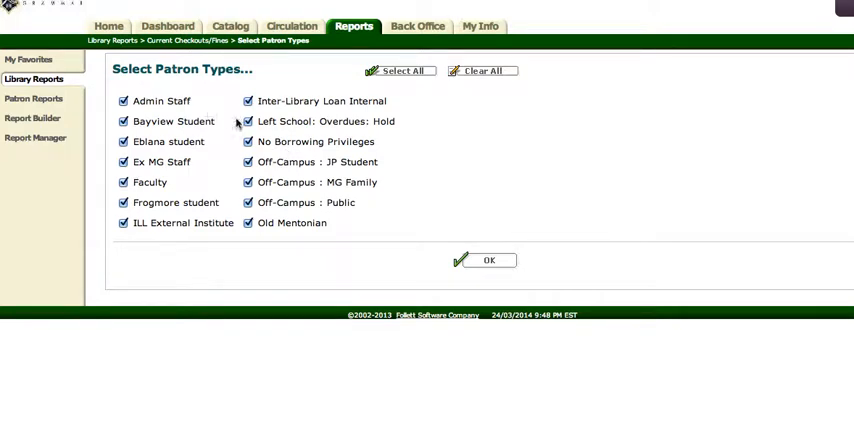
click(482, 70)
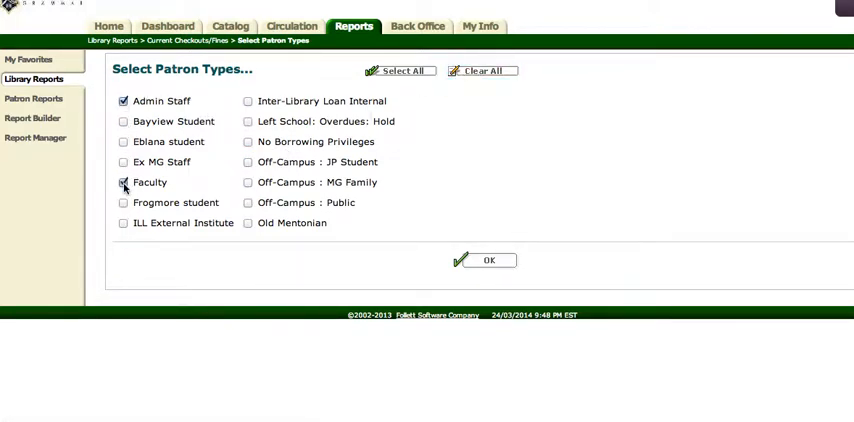
click(124, 182)
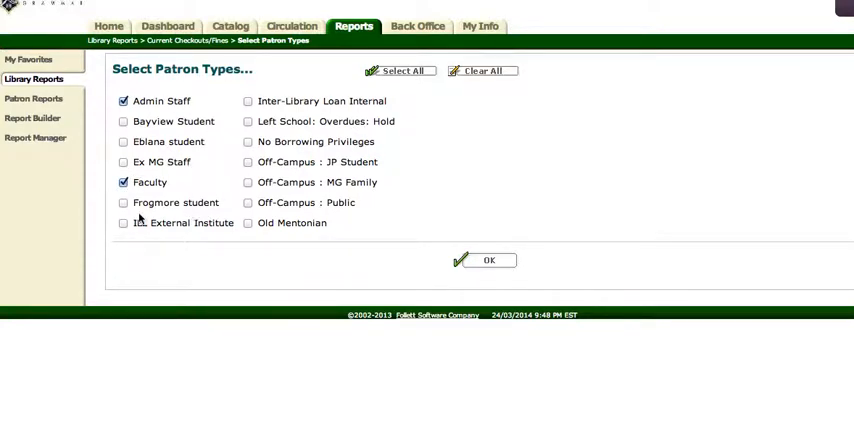
click(124, 202)
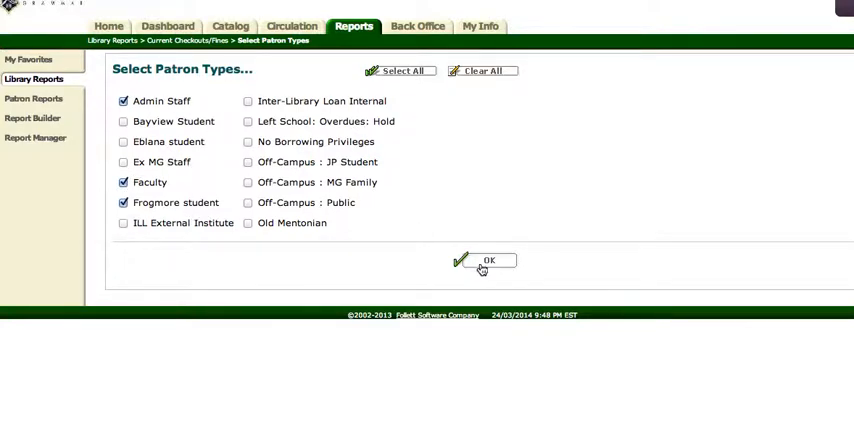
click(488, 264)
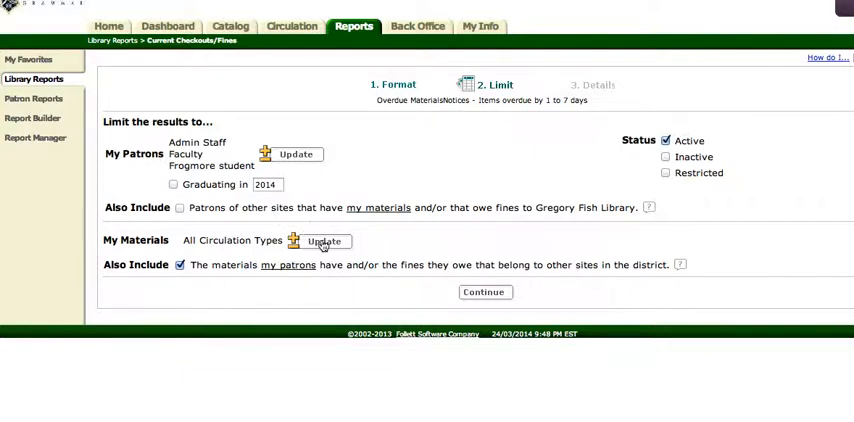
mouse_move(324, 240)
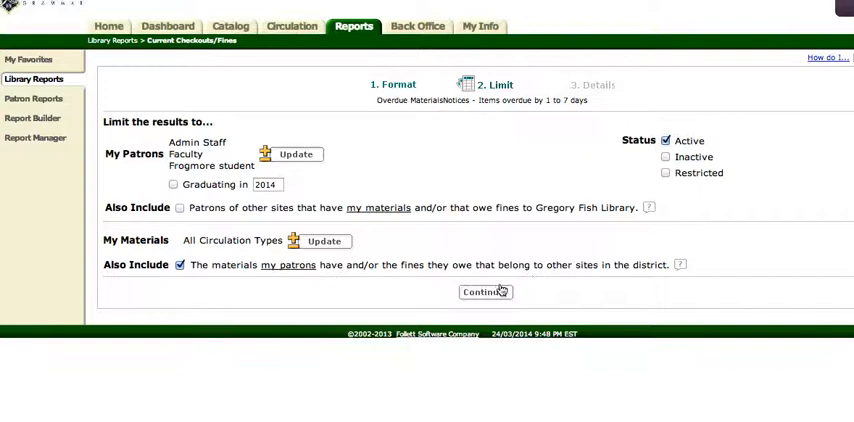
On Details, set the Patron Name range from a to zzz and deliver via email with sender information.
click(484, 292)
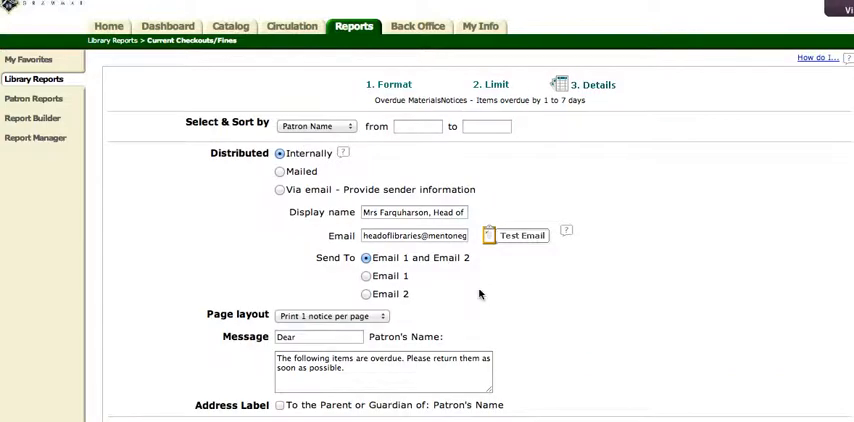
click(416, 126)
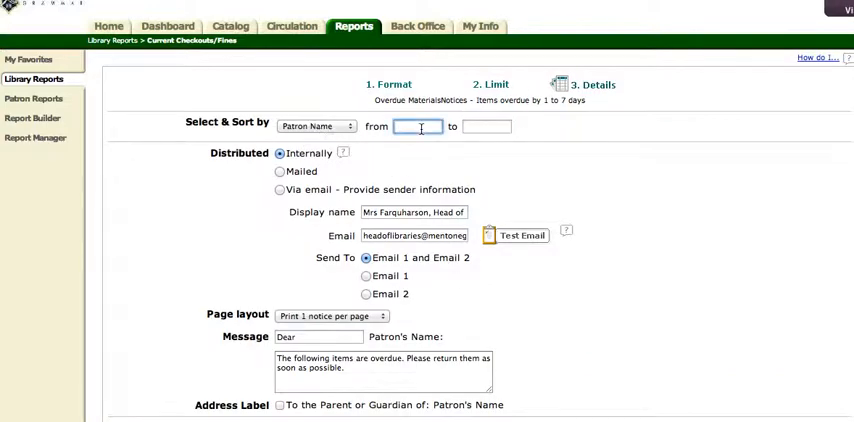
text(a)
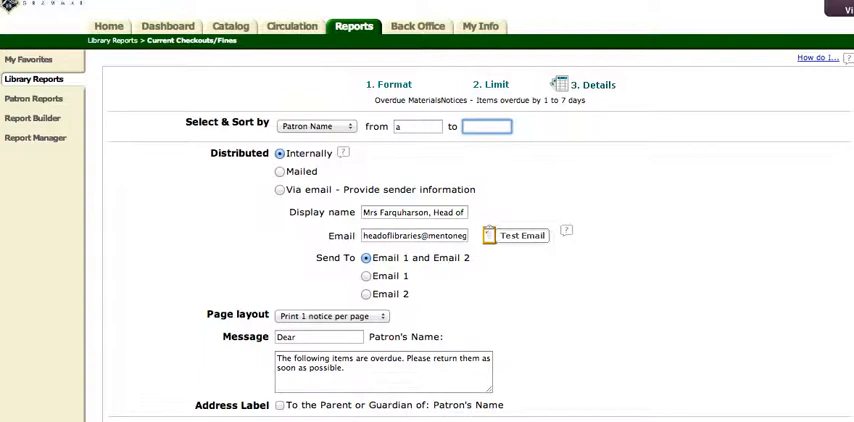
text(zzz)
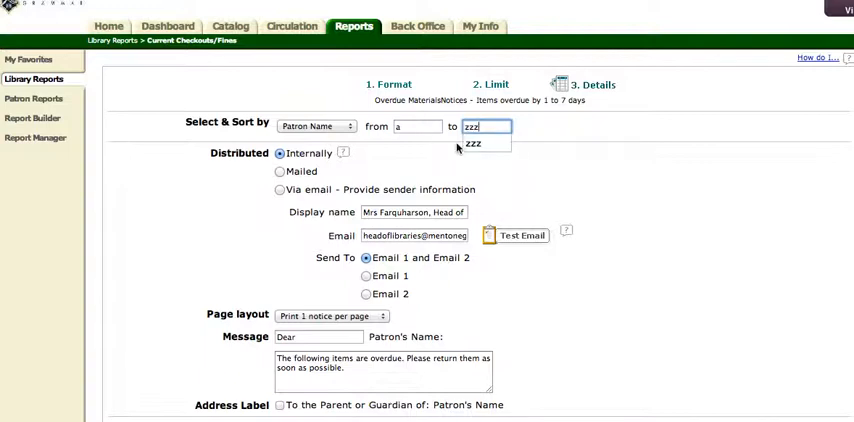
click(472, 144)
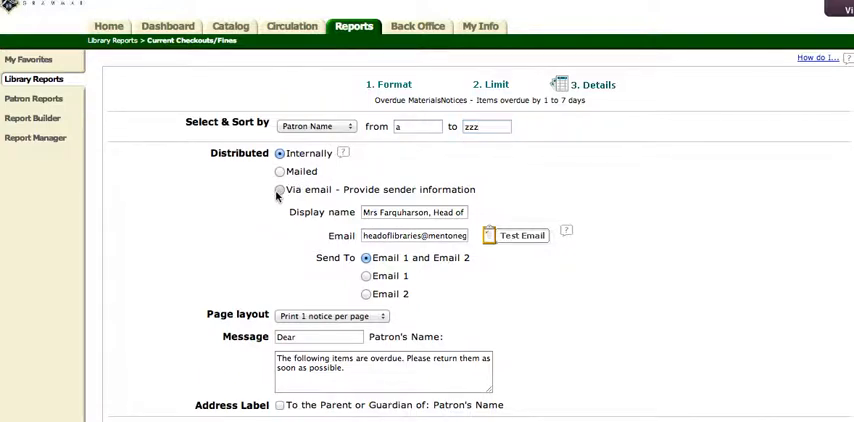
click(280, 190)
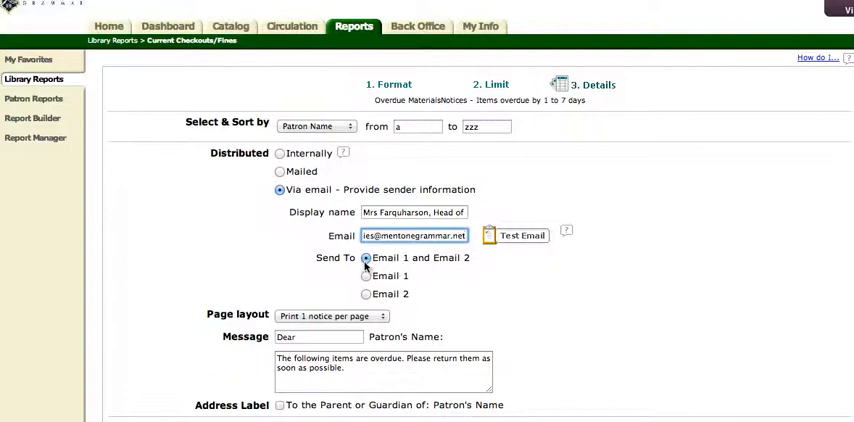
scroll(down, 3)
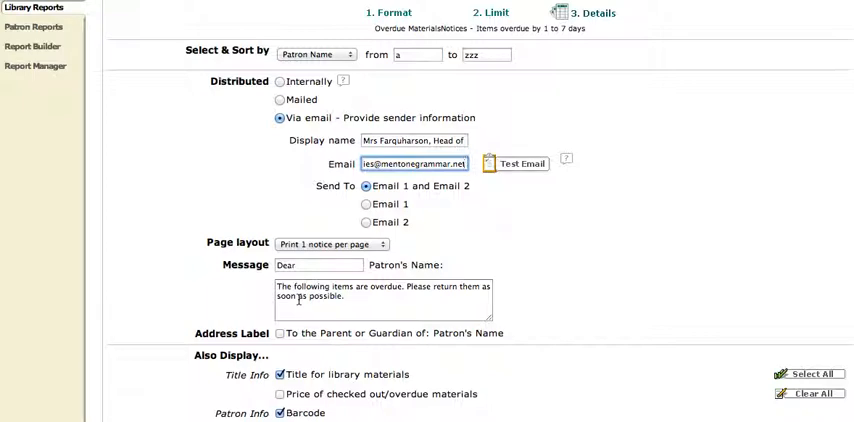
mouse_move(352, 300)
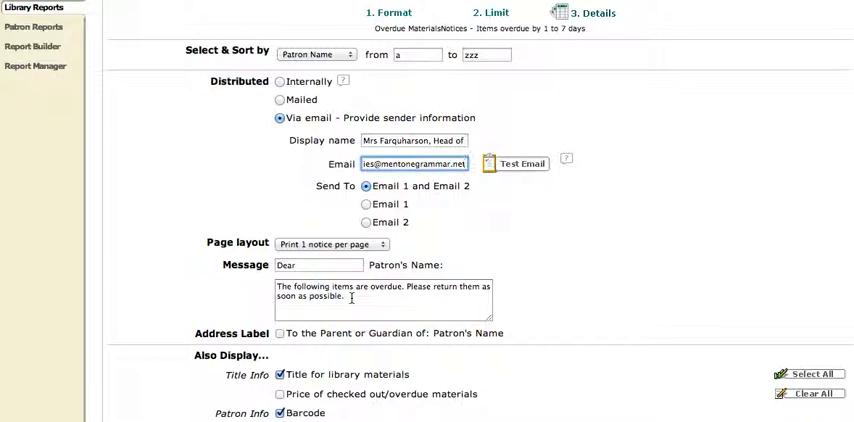
Under Also Display, add item price, Grade Level and Homeroom to each notice.
scroll(down, 3)
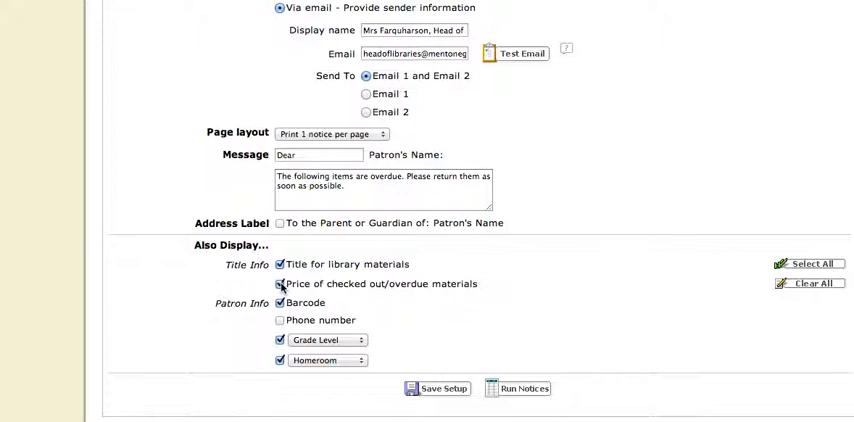
click(280, 284)
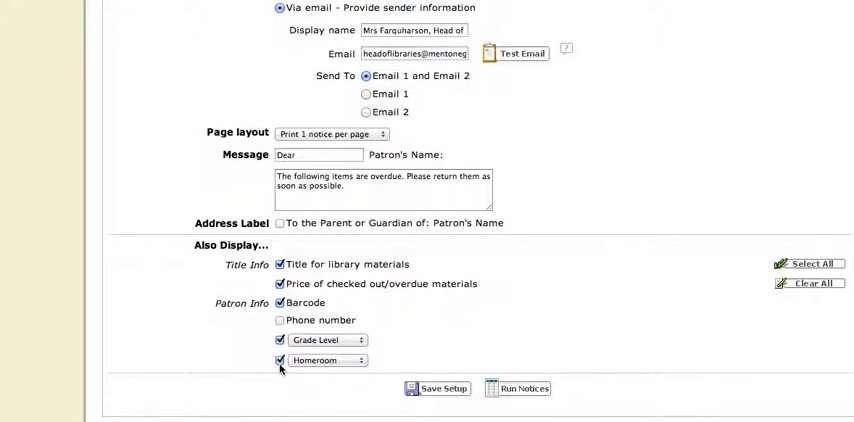
click(436, 388)
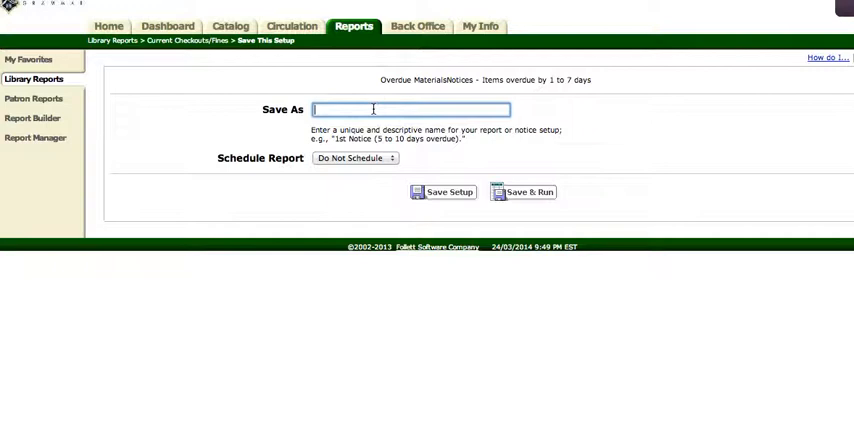
Enter 'Overdue Notice – Staff and Students – 1 to 7 days TEST' in the Save As field.
text(Overdue)
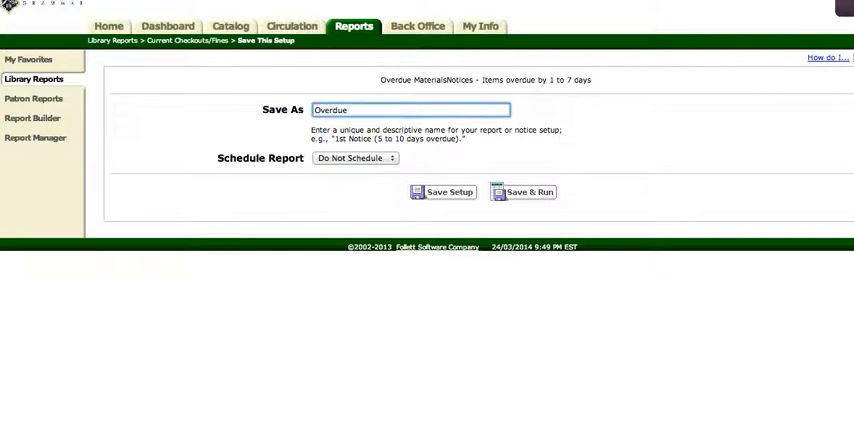
text(No)
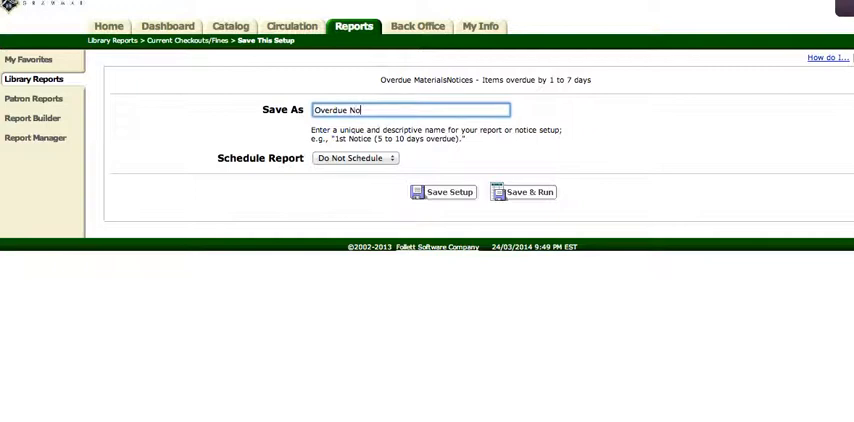
text(tice – Staff and St)
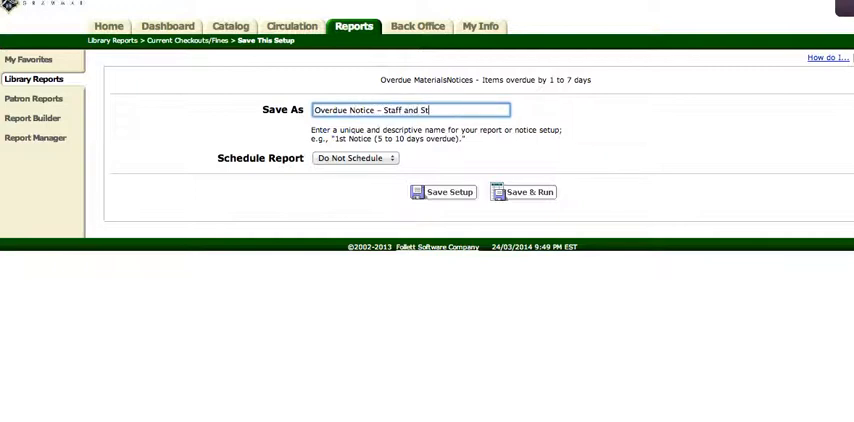
text(udents – 1)
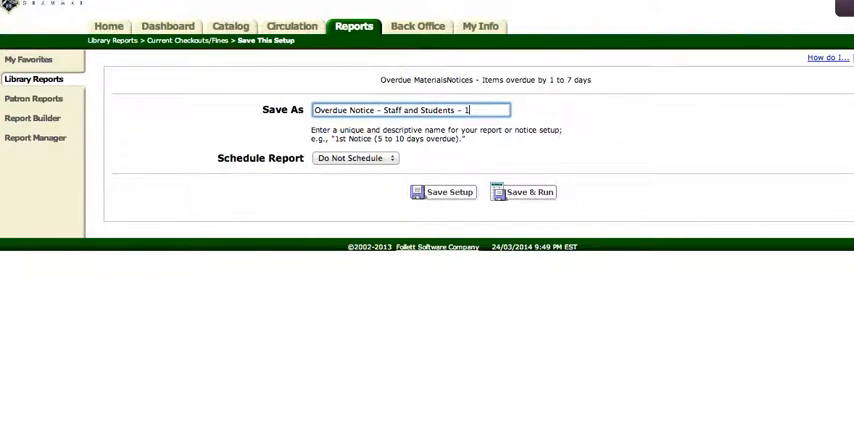
text(to)
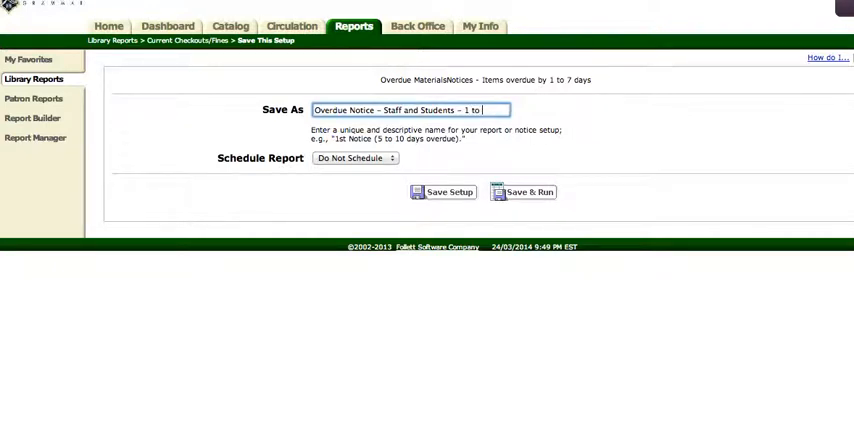
text(7 days)
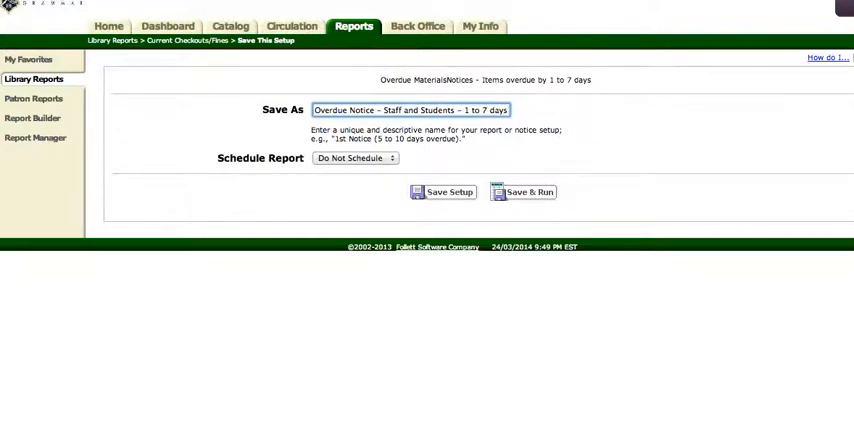
text(TEST)
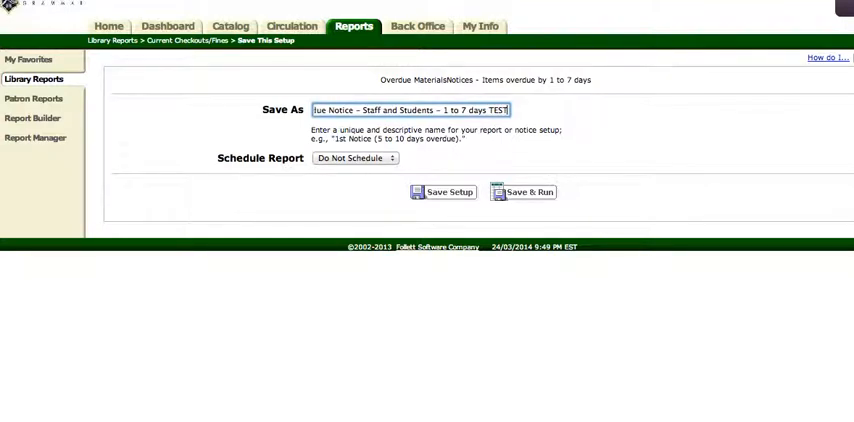
Schedule the report Weekly on Monday at 3:00 PM and save the setup.
click(354, 158)
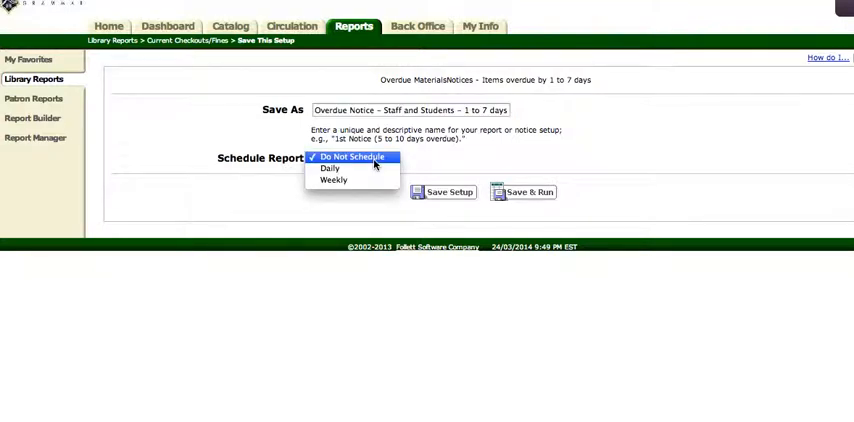
click(352, 156)
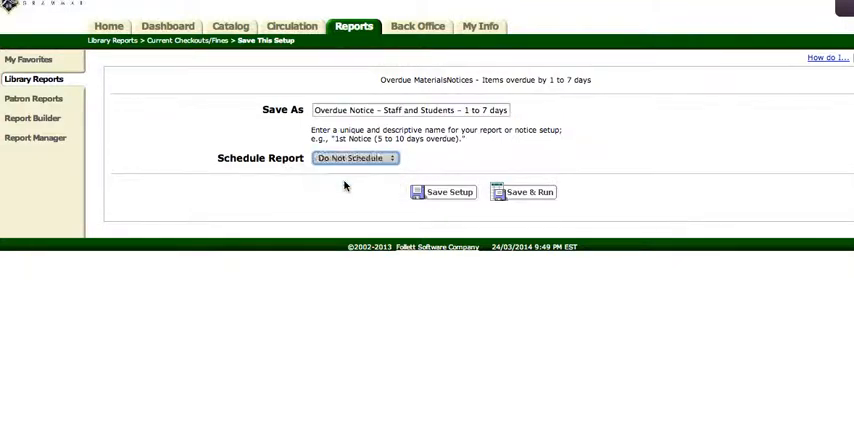
click(356, 158)
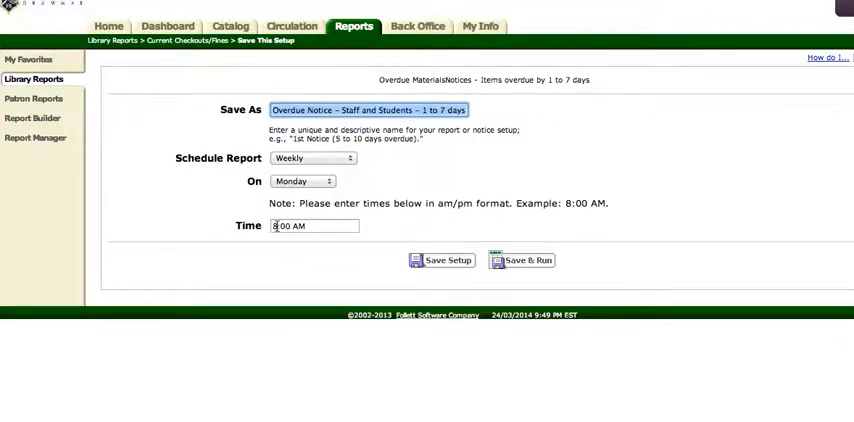
key(Backspace)
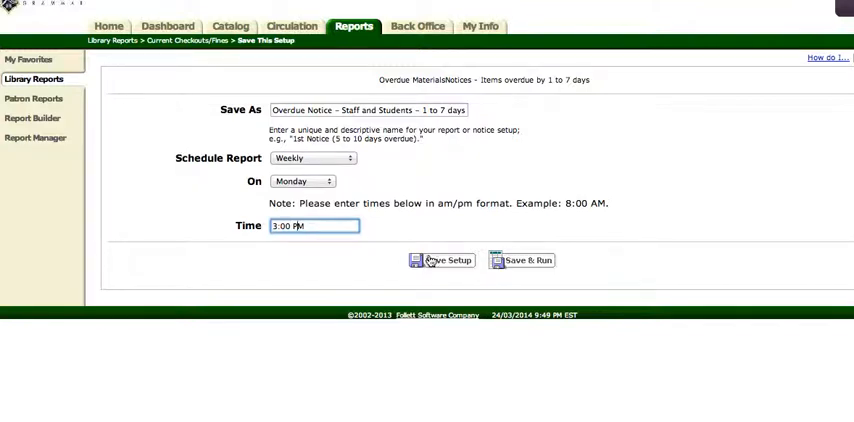
click(444, 260)
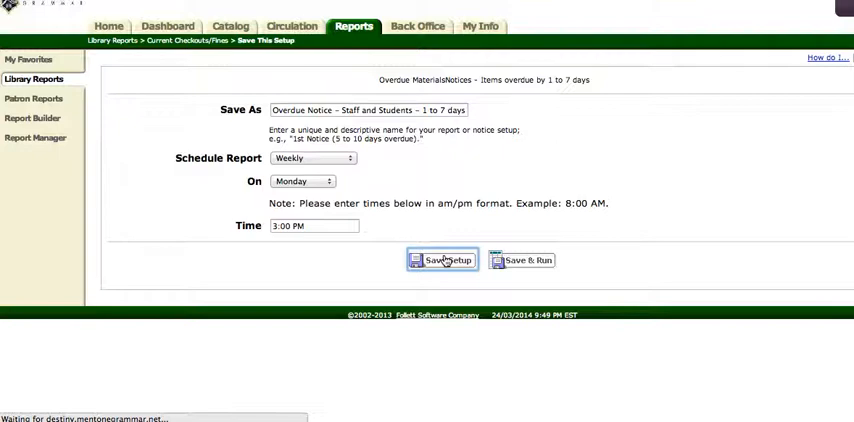
Find the TEST overdue notice in the saved reports list and delete it, confirming with Yes.
click(440, 260)
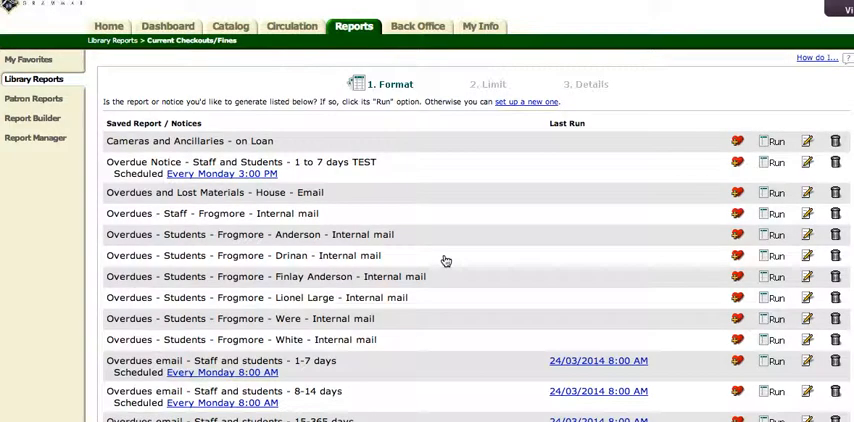
scroll(down, 3)
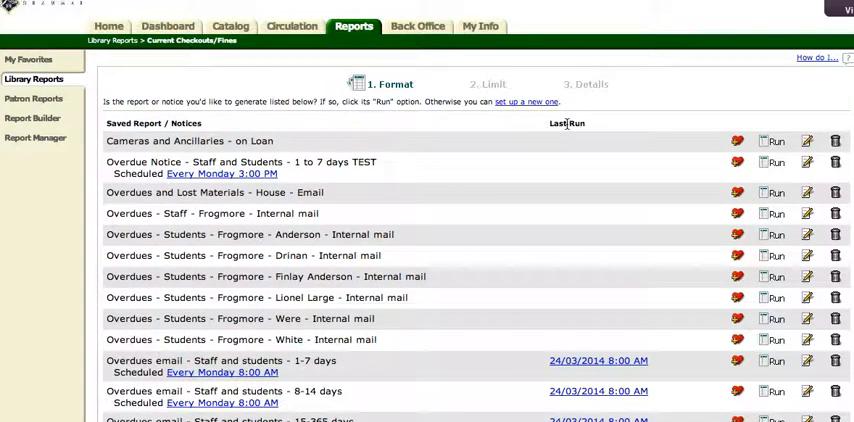
scroll(down, 3)
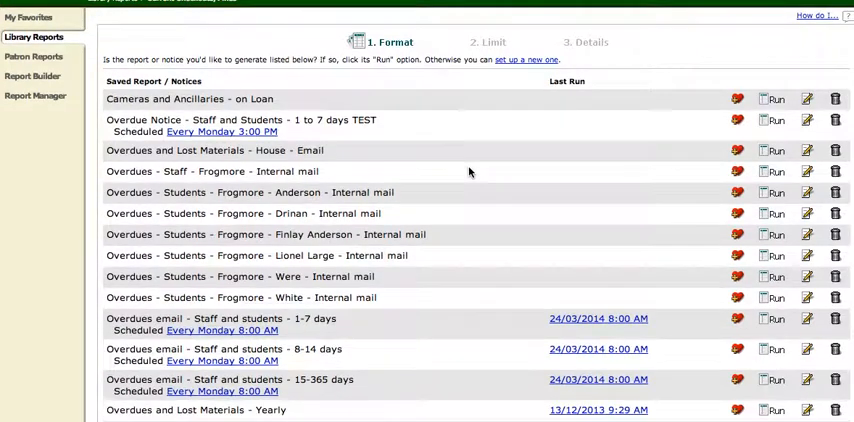
mouse_move(160, 116)
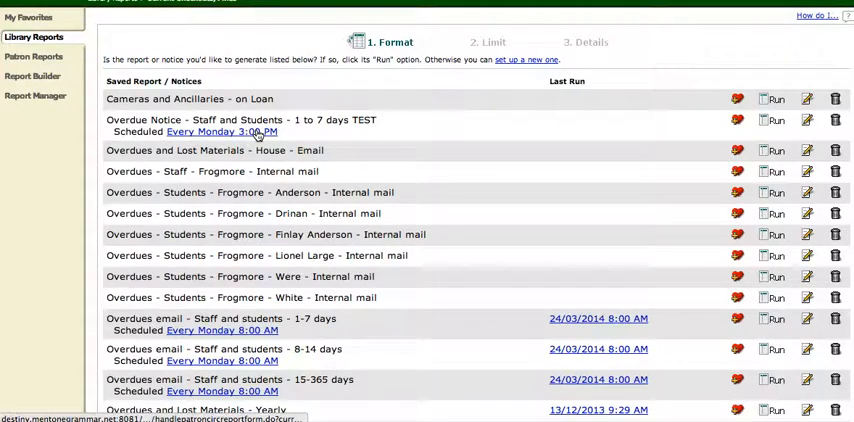
mouse_move(304, 140)
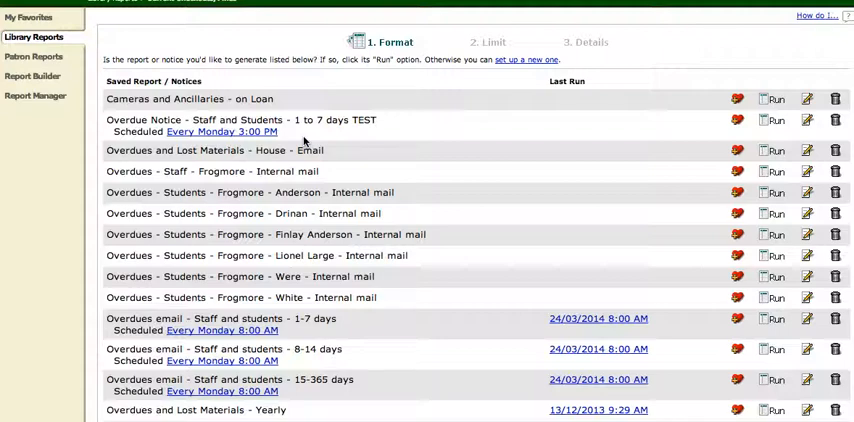
mouse_move(492, 140)
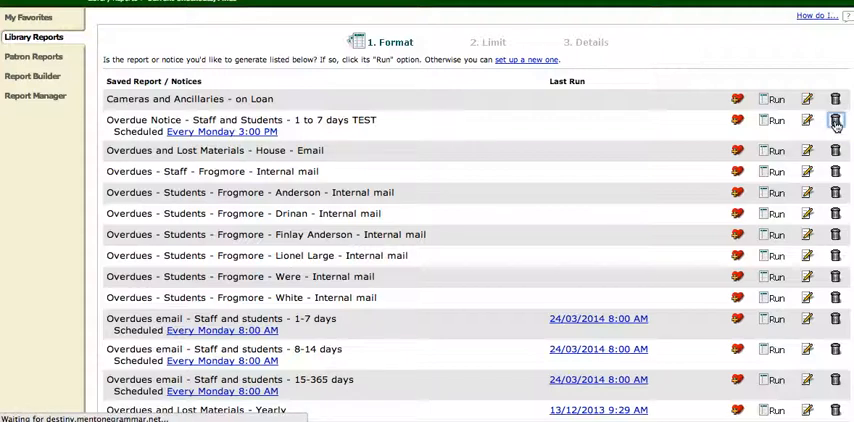
click(836, 124)
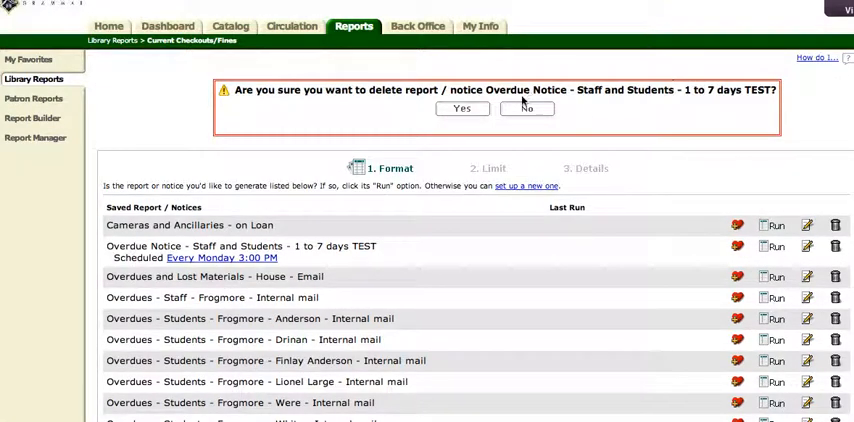
click(462, 108)
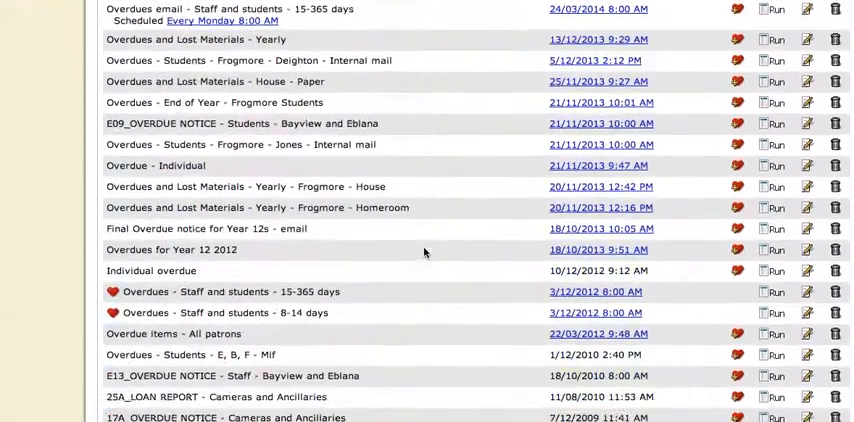
scroll(down, 3)
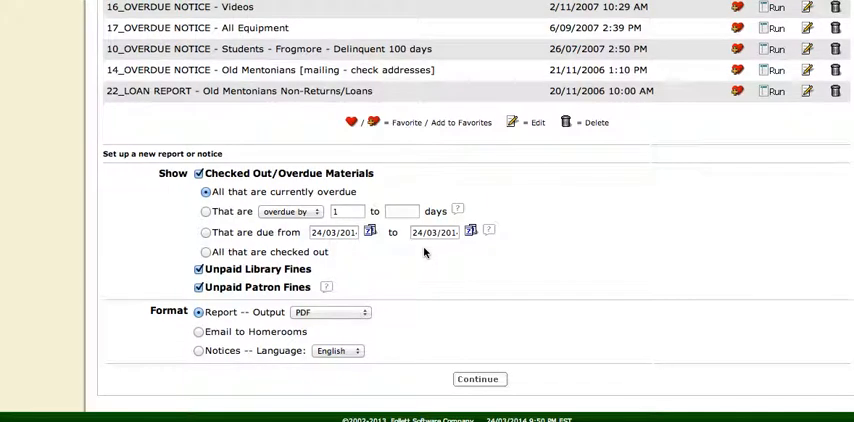
mouse_move(480, 260)
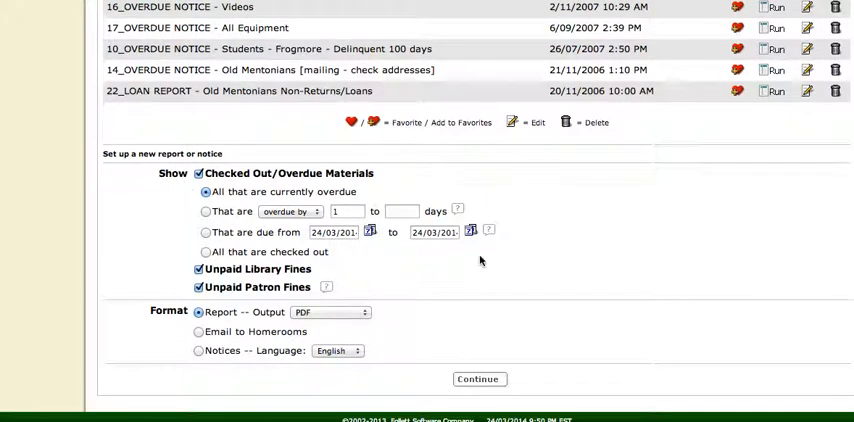
mouse_move(448, 312)
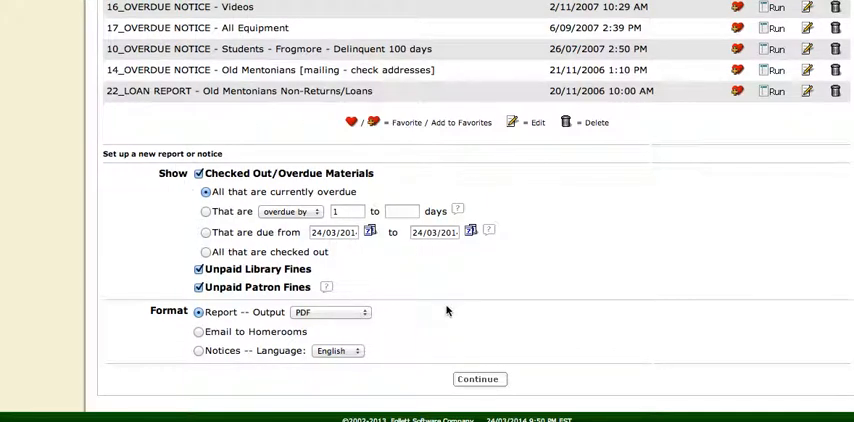